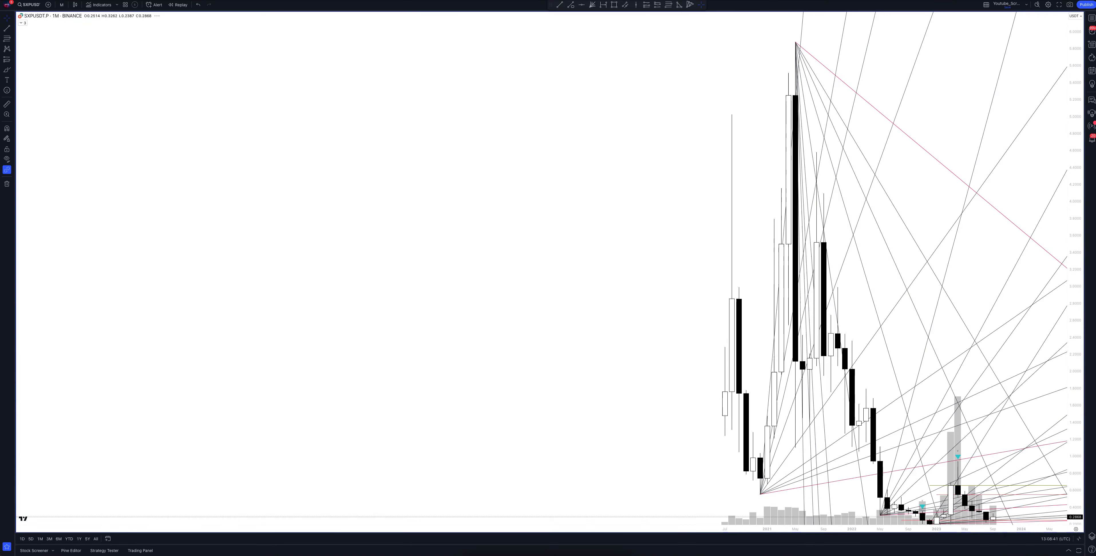
mouse_move(1088, 538)
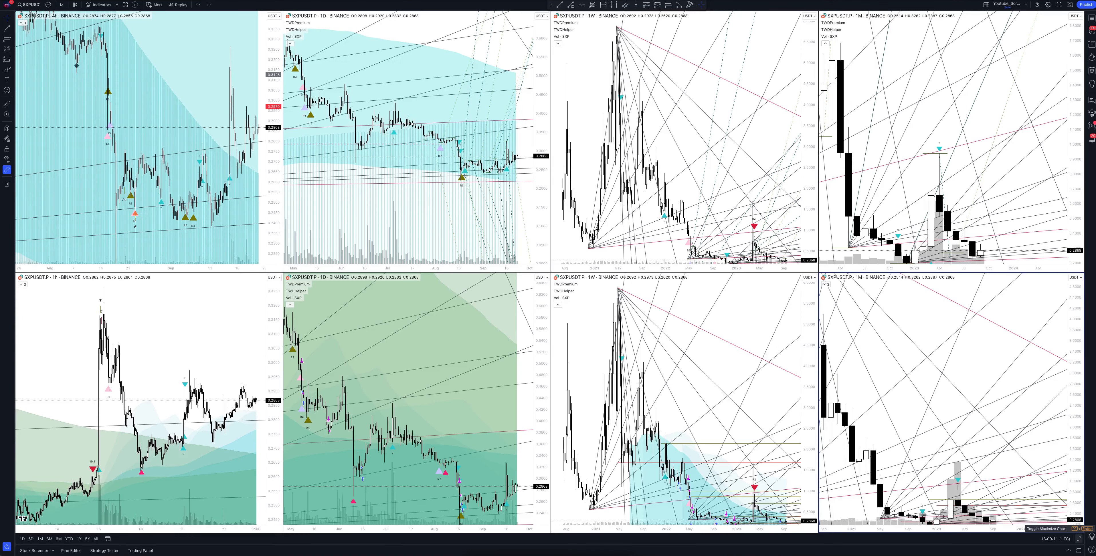
click(1062, 528)
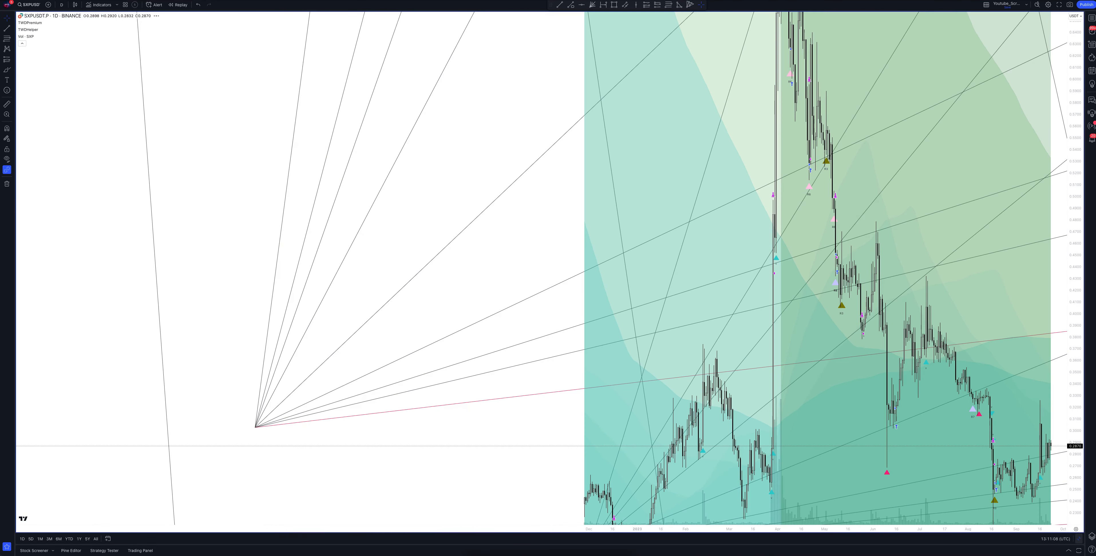
- Pan the daily SXPUSDT chart back so earlier candles reach the Gann fan's origin
scroll(right, 3)
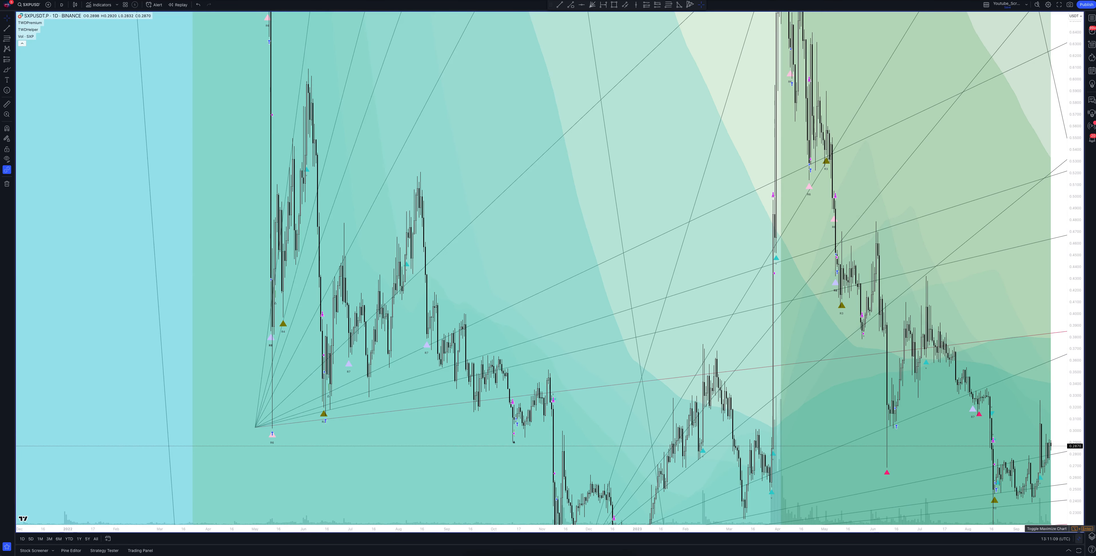
- Un-maximize the daily chart to return to the SXPUSDT multi-chart grid
click(103, 550)
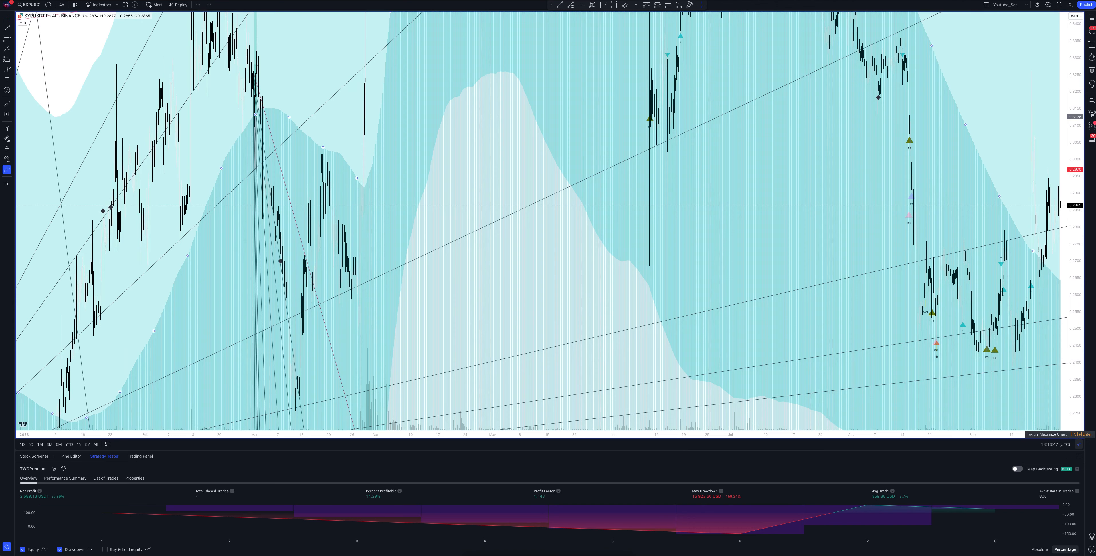
- Show the 1h SXPUSDT chart full screen with its 45-trade Strategy Tester overview
click(62, 5)
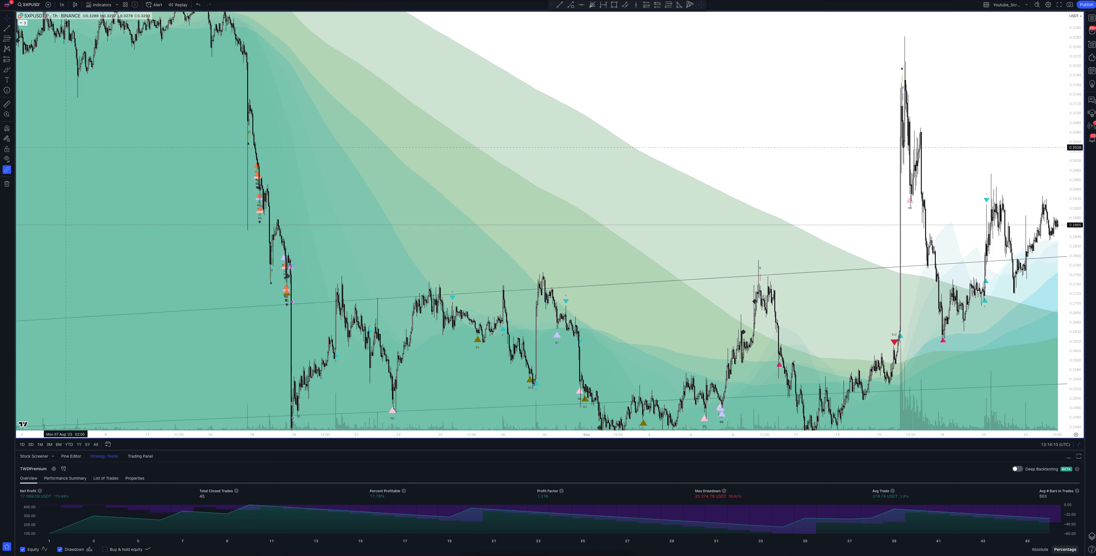
- Show the 2h SXPUSDT chart with the TWOPremium backtest overview of 50 closed trades
click(62, 5)
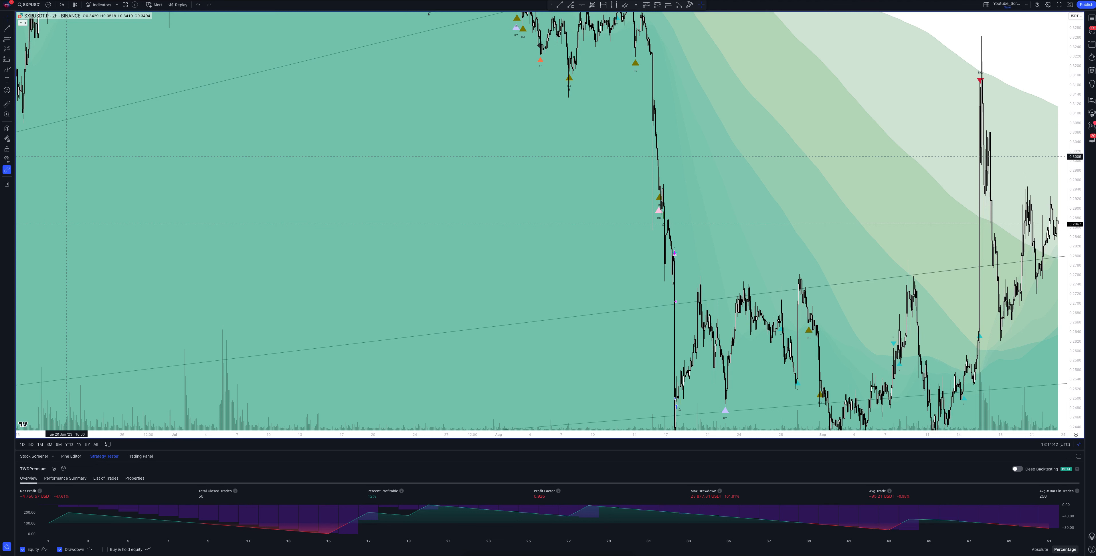
click(61, 5)
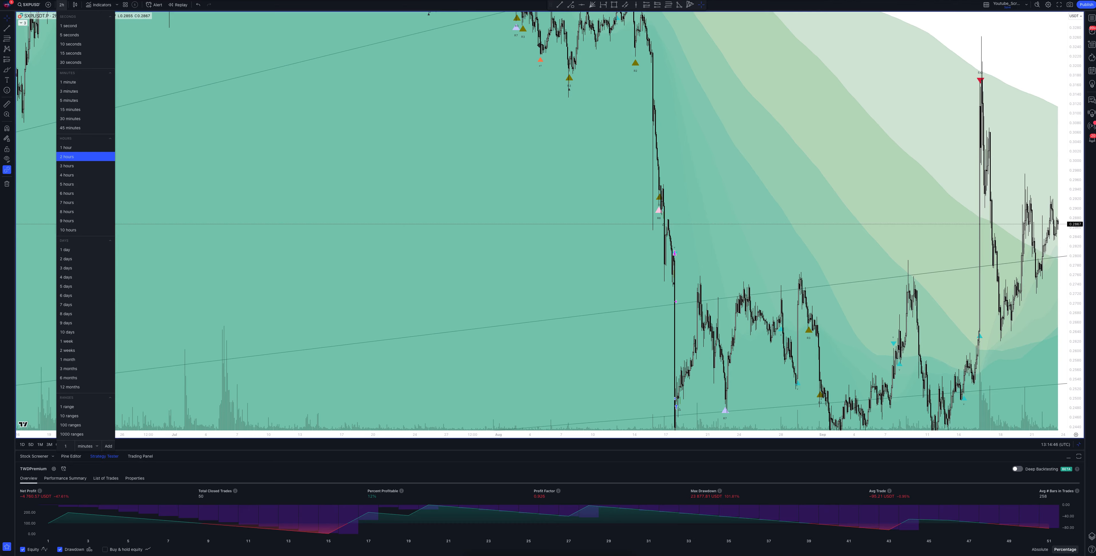
- Switch the SXPUSDT chart through 3h to 4h candles, recalculating to 41 closed trades
click(66, 165)
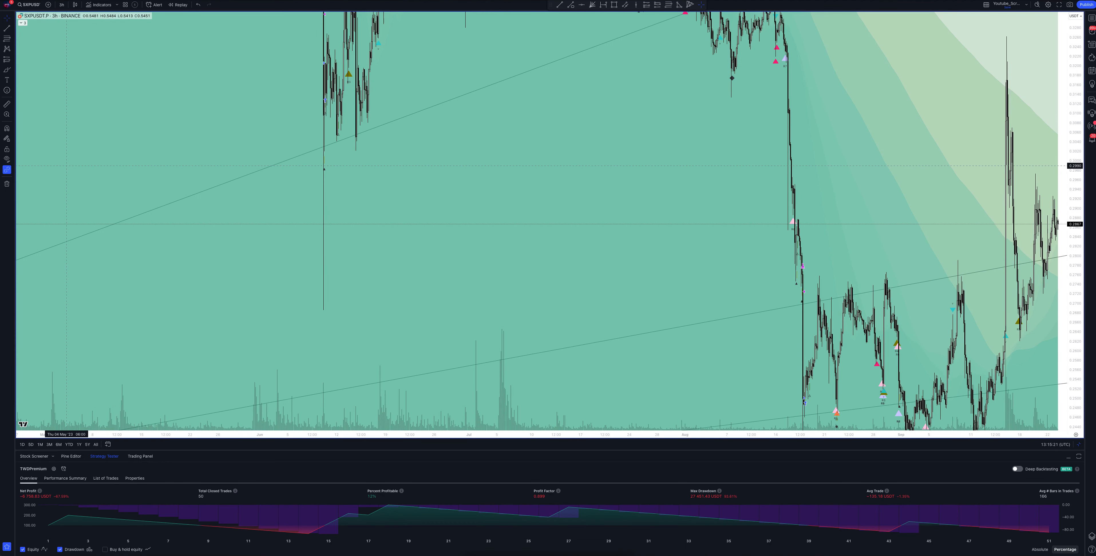
click(62, 5)
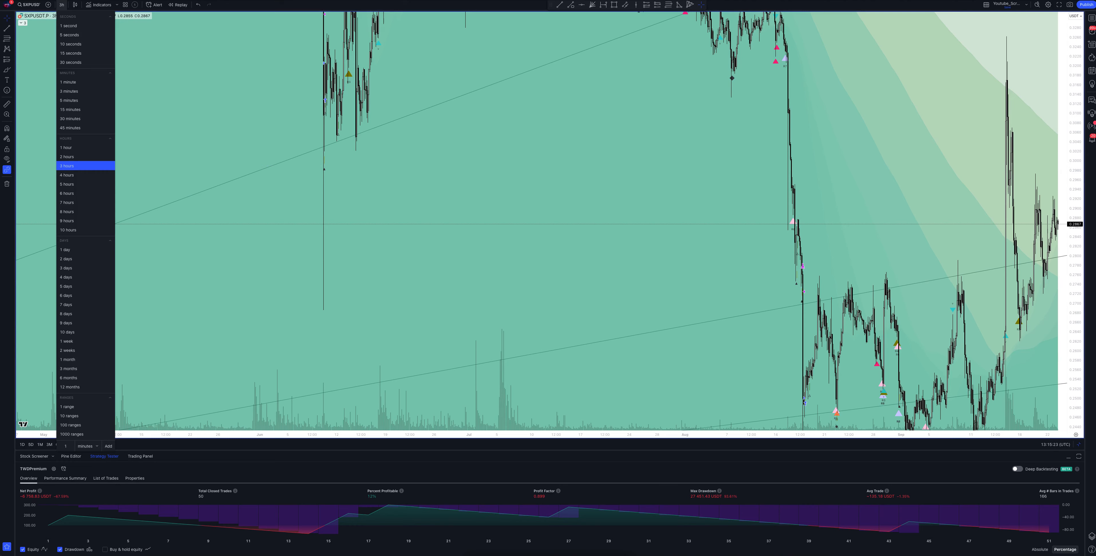
click(67, 165)
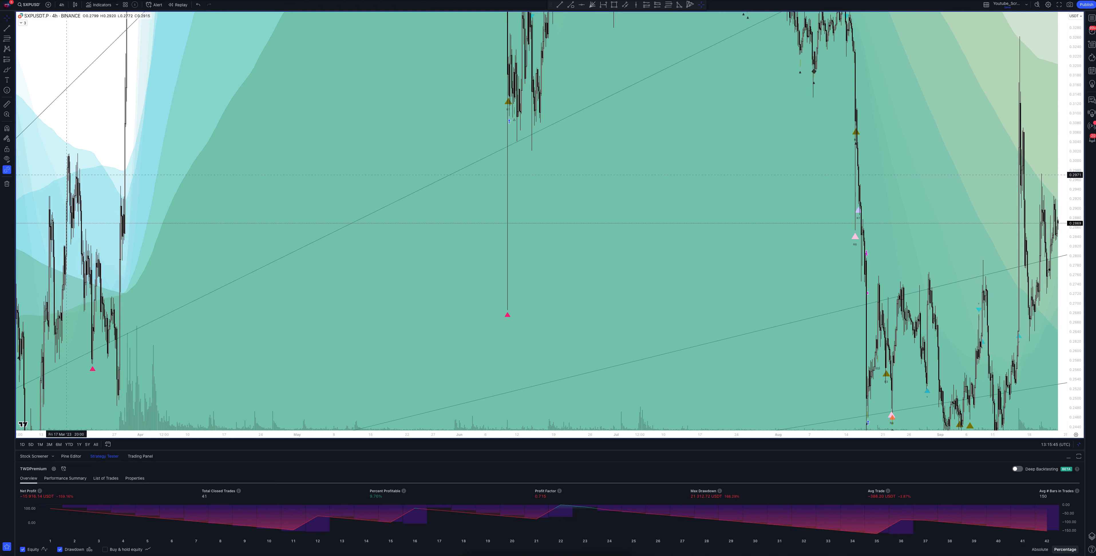
- Switch the SXPUSDT chart to 5h candles, recalculating the backtest to 28 closed trades
click(61, 5)
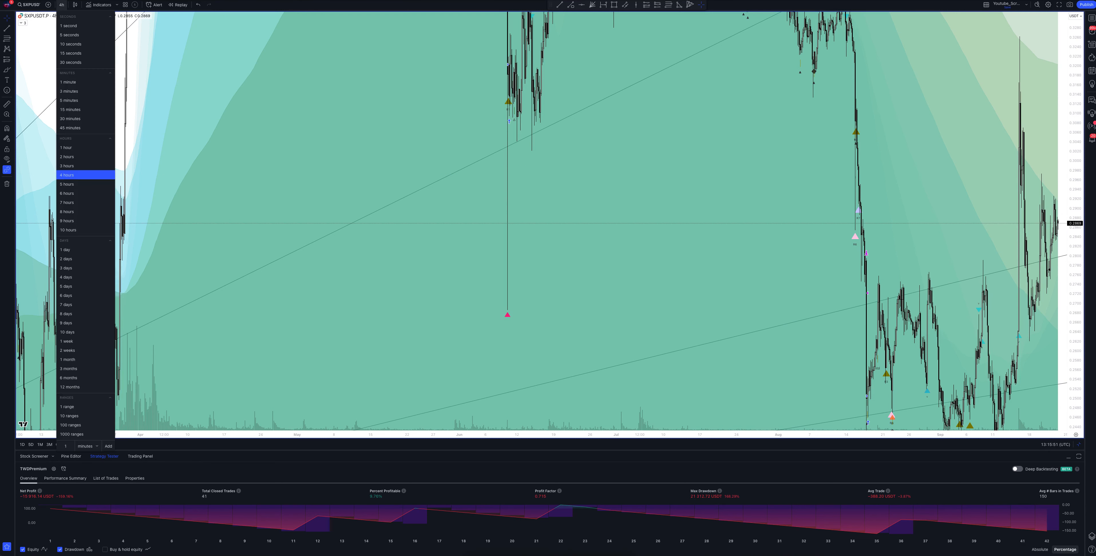
click(66, 175)
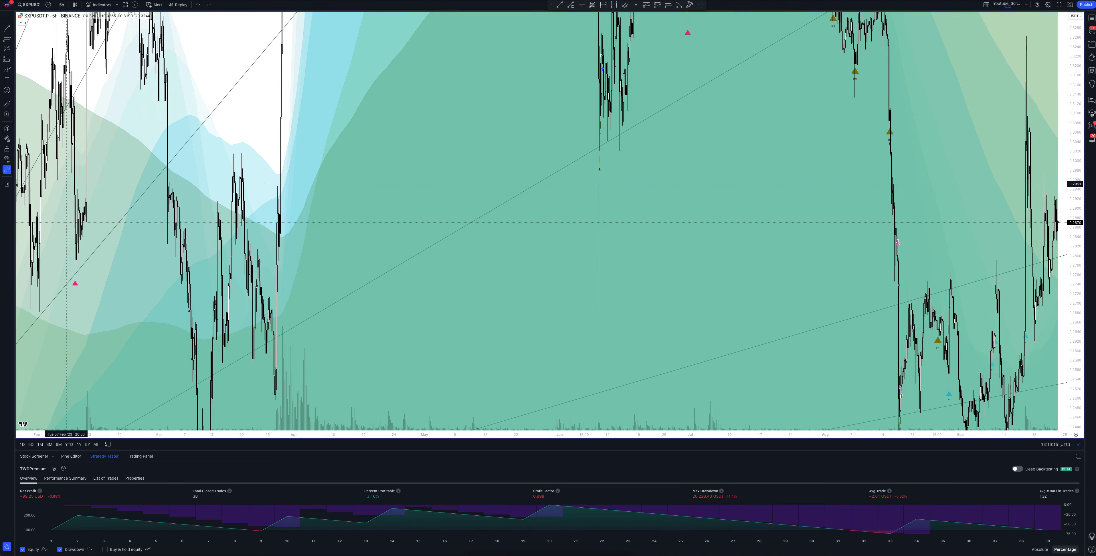
- Switch the SXPUSDT chart to 7h candles, recalculating the backtest to 33 closed trades
click(61, 5)
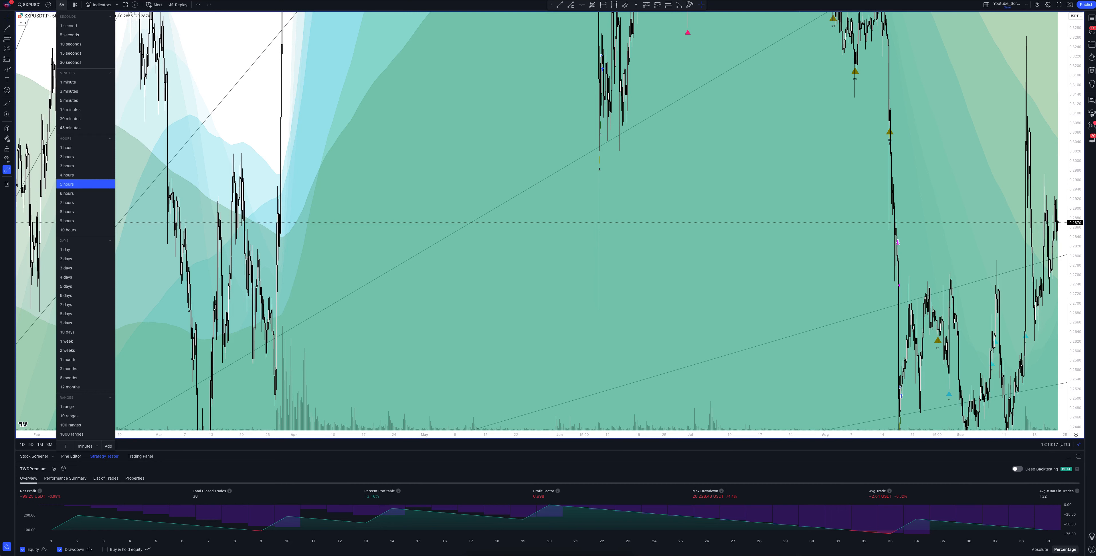
click(67, 193)
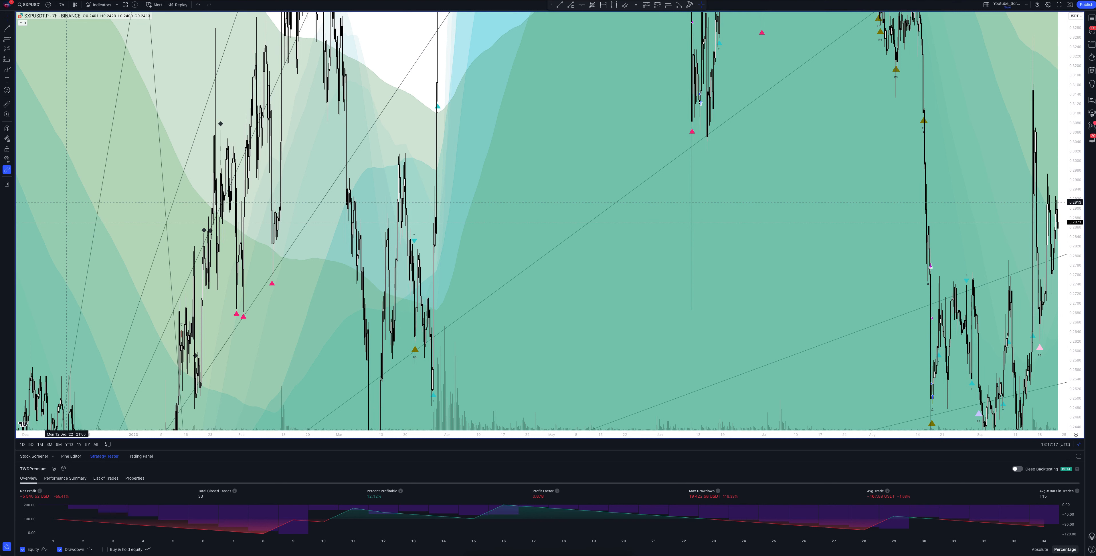
- Switch the SXPUSDT chart to 8h candles, then down to 1h candles
click(61, 5)
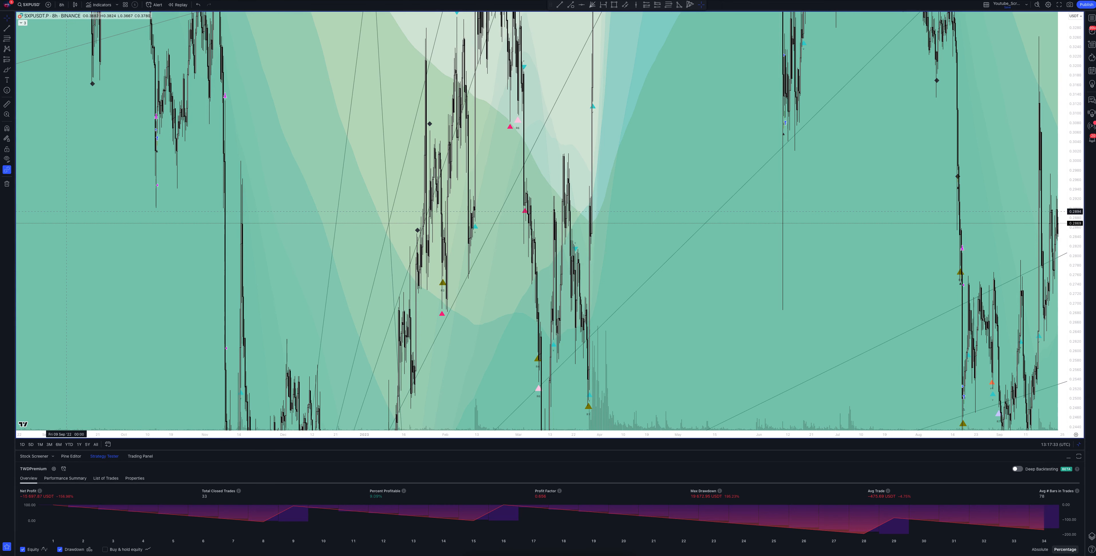
click(61, 5)
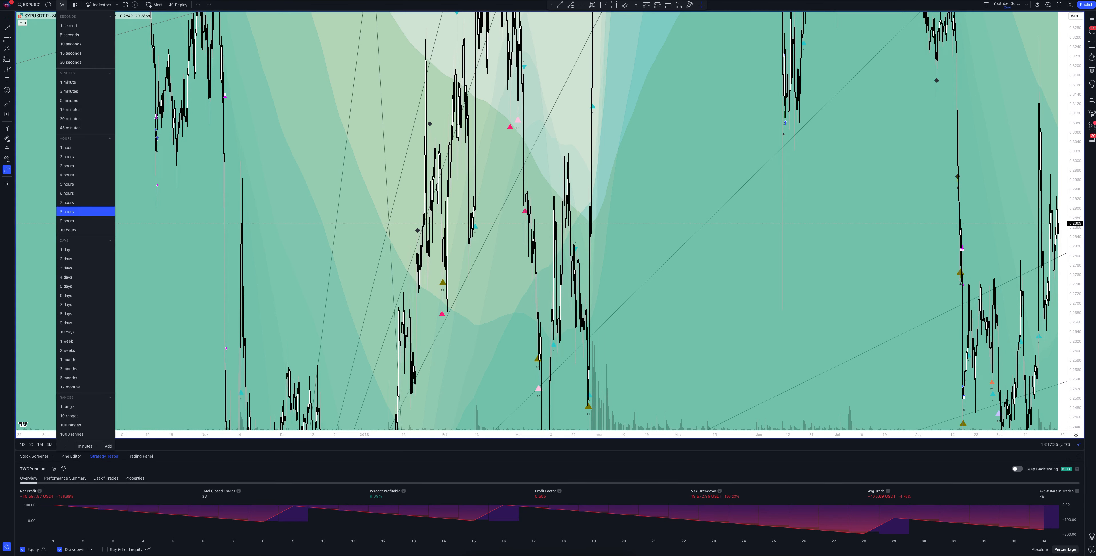
click(66, 148)
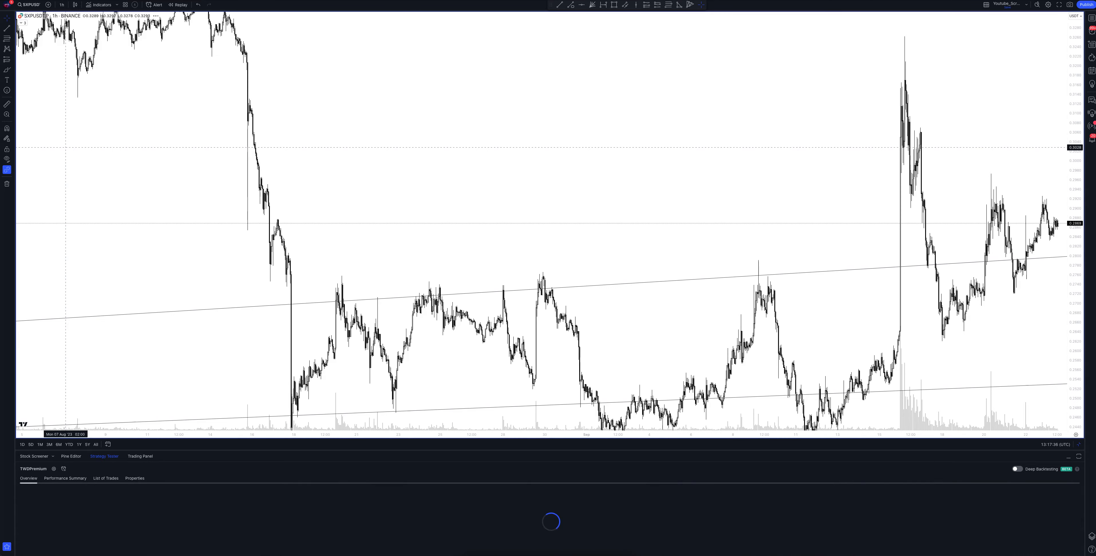